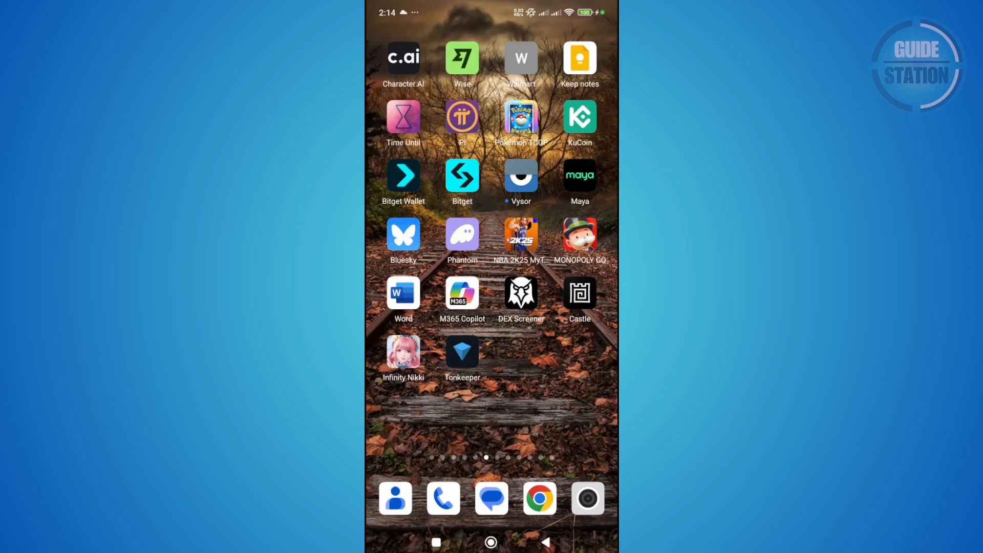
Step: Launch Wise, choose Pay with QR code under Cards, and follow the camera prompt to Settings
scroll("left", 3)
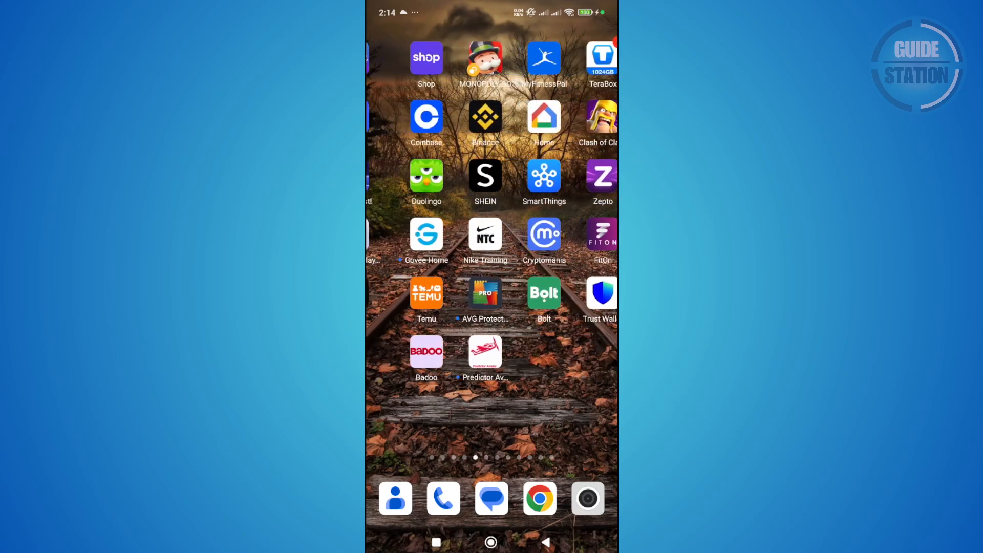
scroll("left", 3)
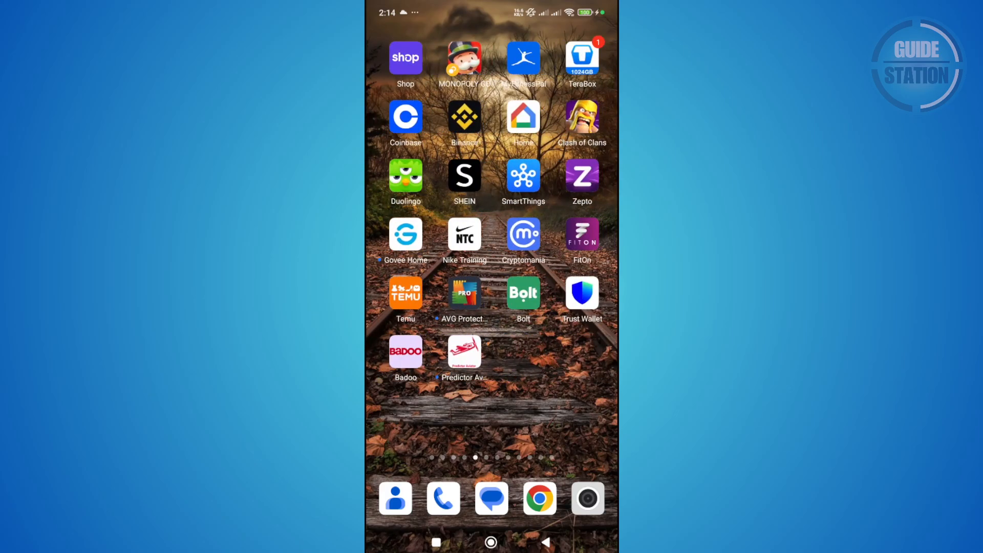
scroll("left", 3)
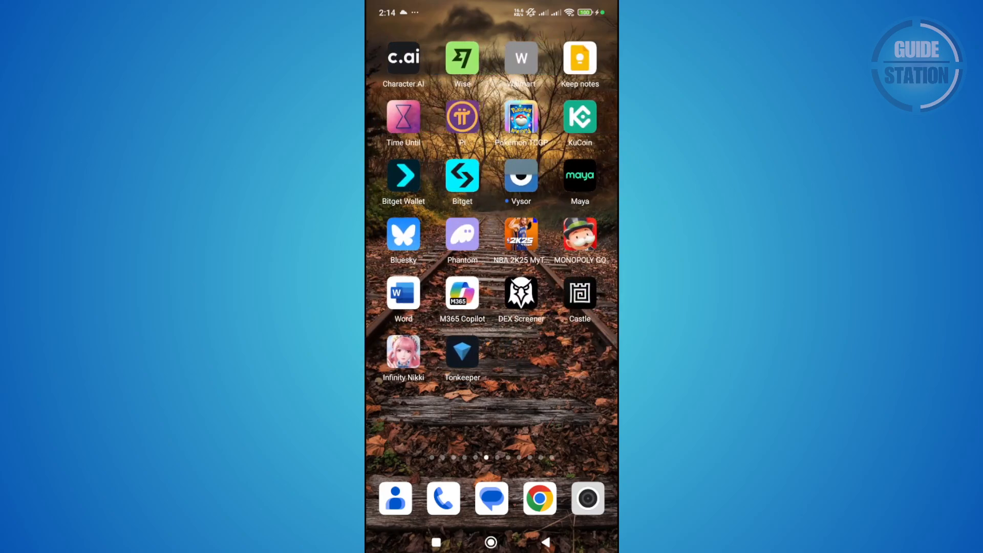
left_click(462, 58)
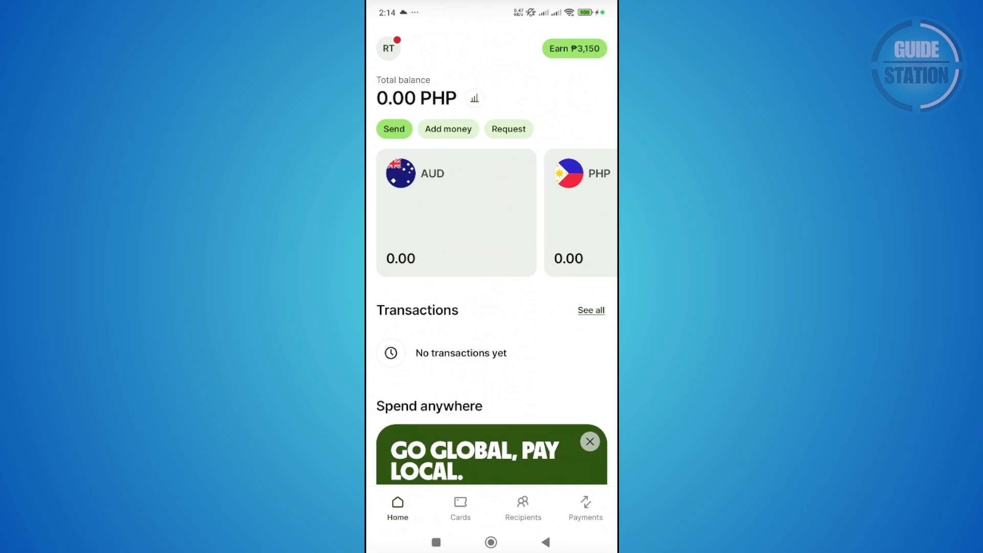
left_click(460, 508)
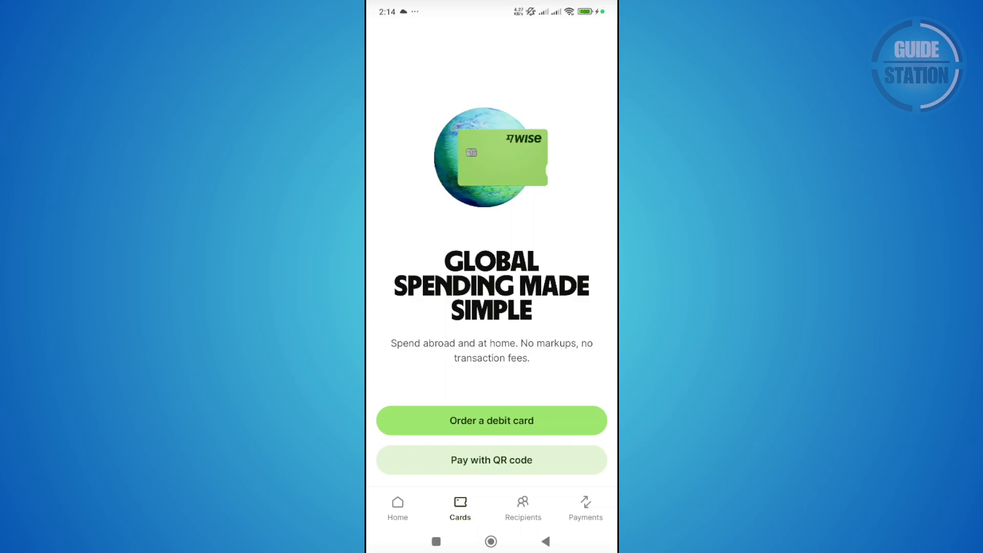
left_click(491, 460)
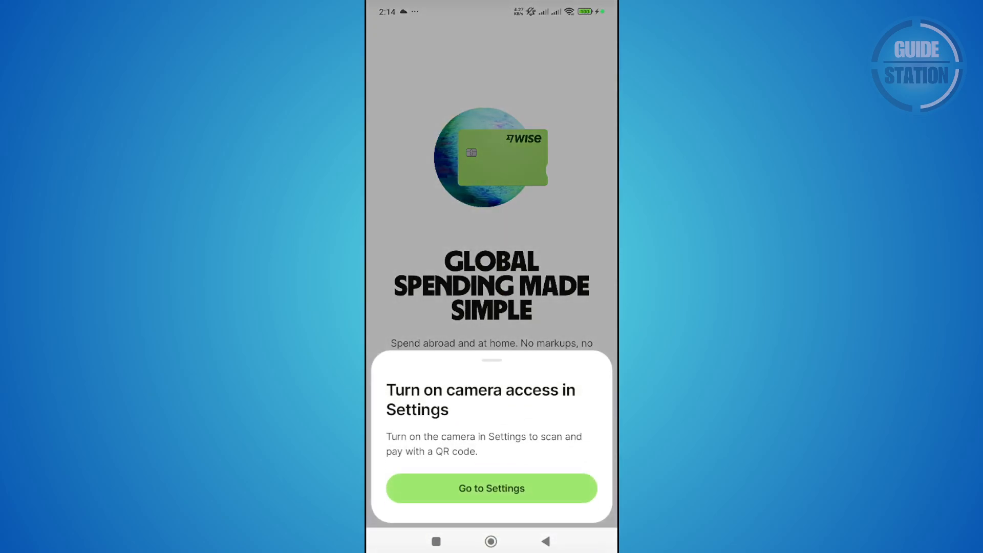
left_click(491, 488)
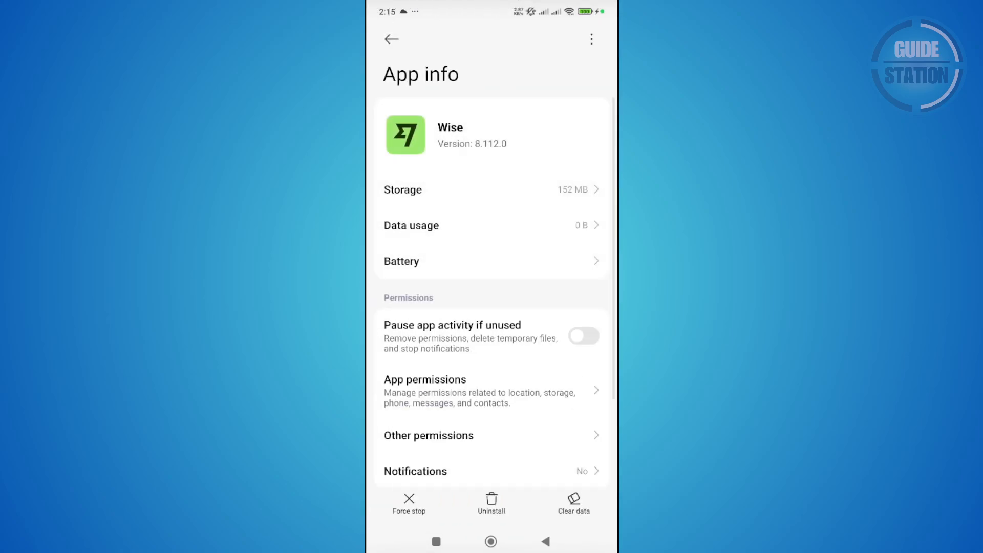
Step: Set Wise's camera permission to 'Allow only while using the app' and return to Wise
left_click(583, 336)
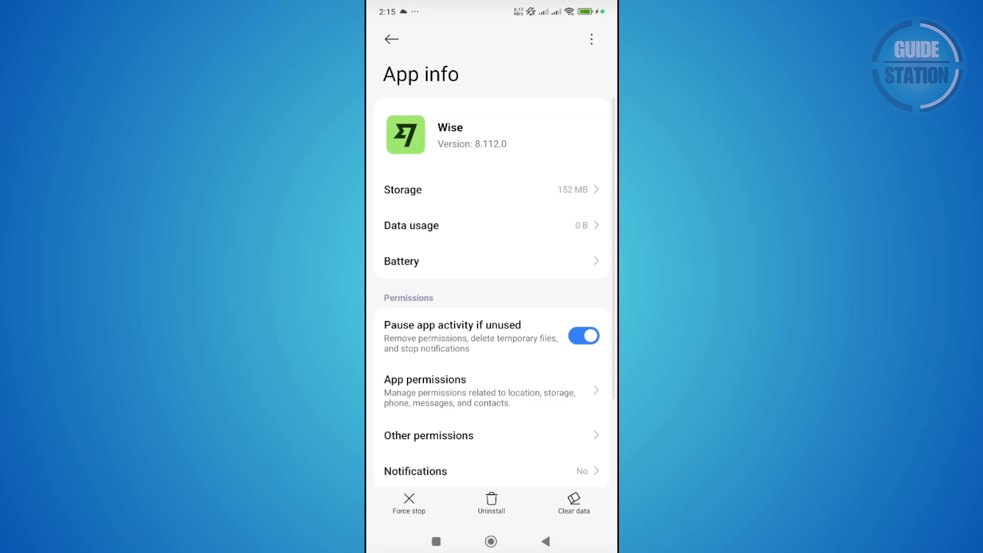
left_click(424, 379)
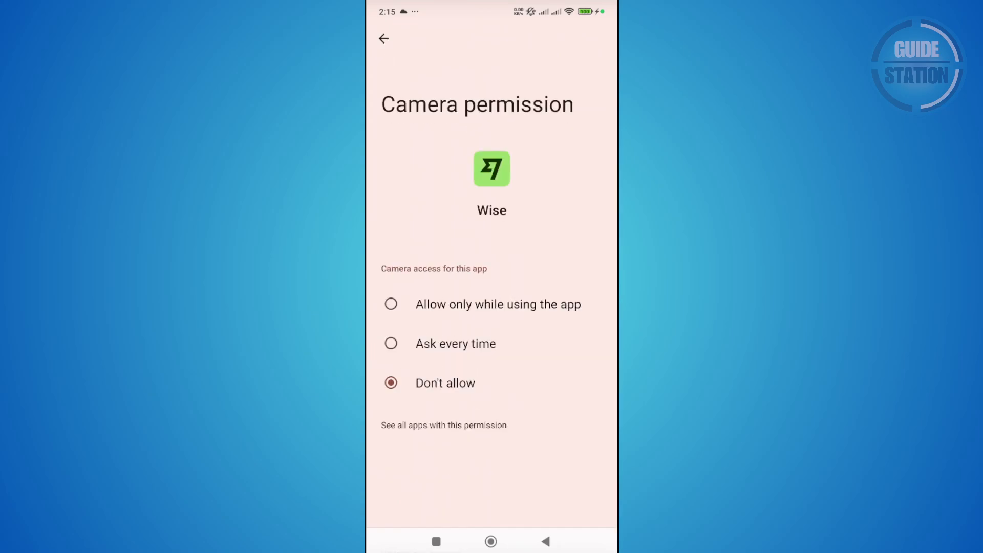
left_click(390, 304)
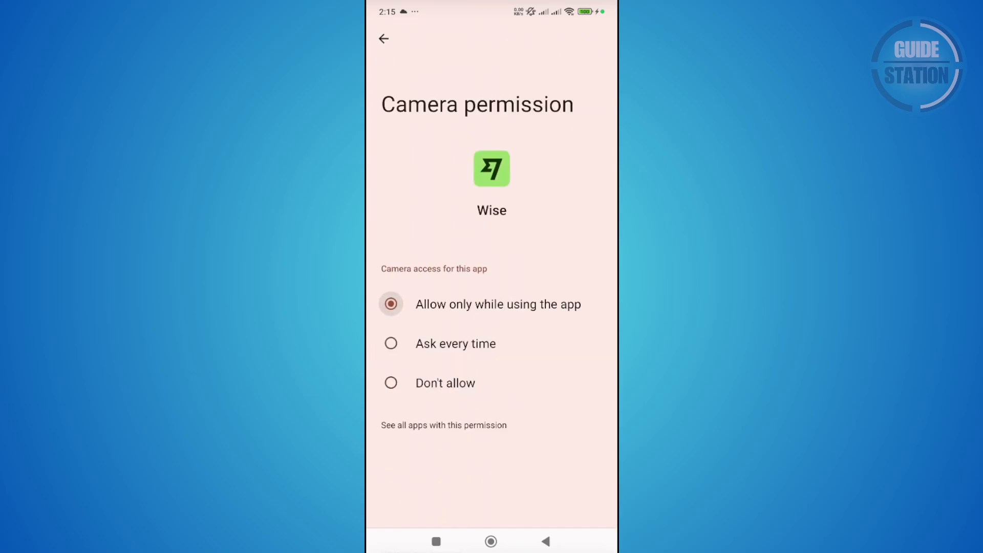
left_click(383, 38)
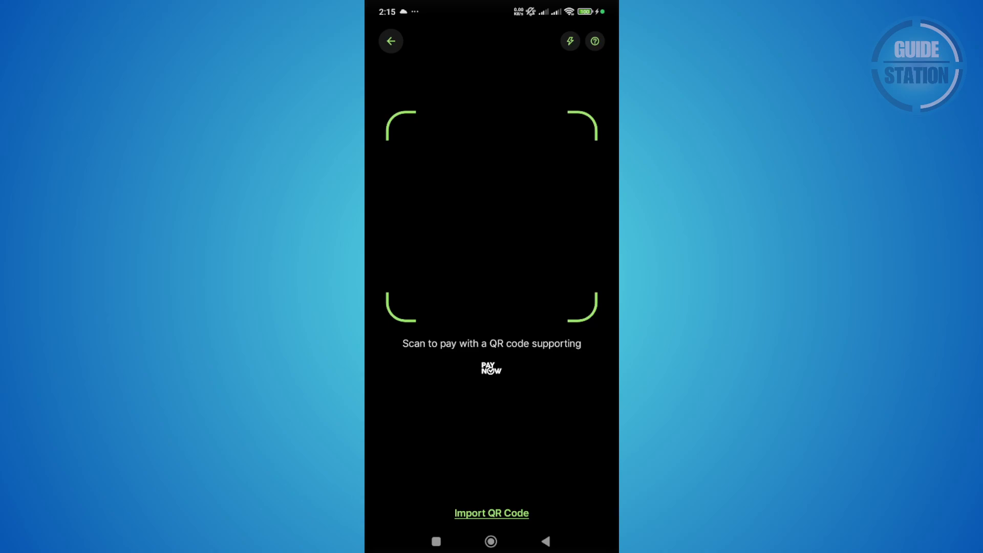
Step: Leave Wise's QR scanner and return to the Android home screen
left_click(390, 41)
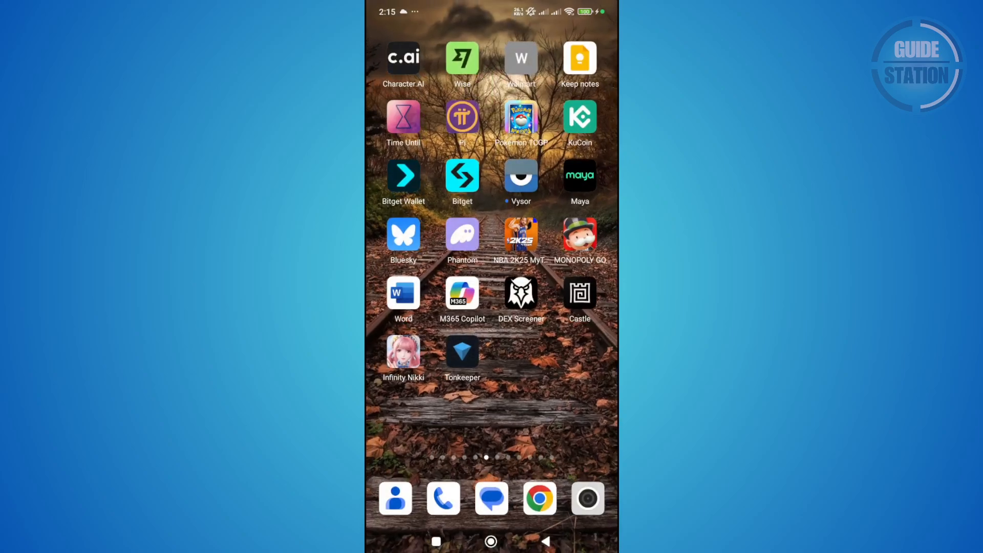